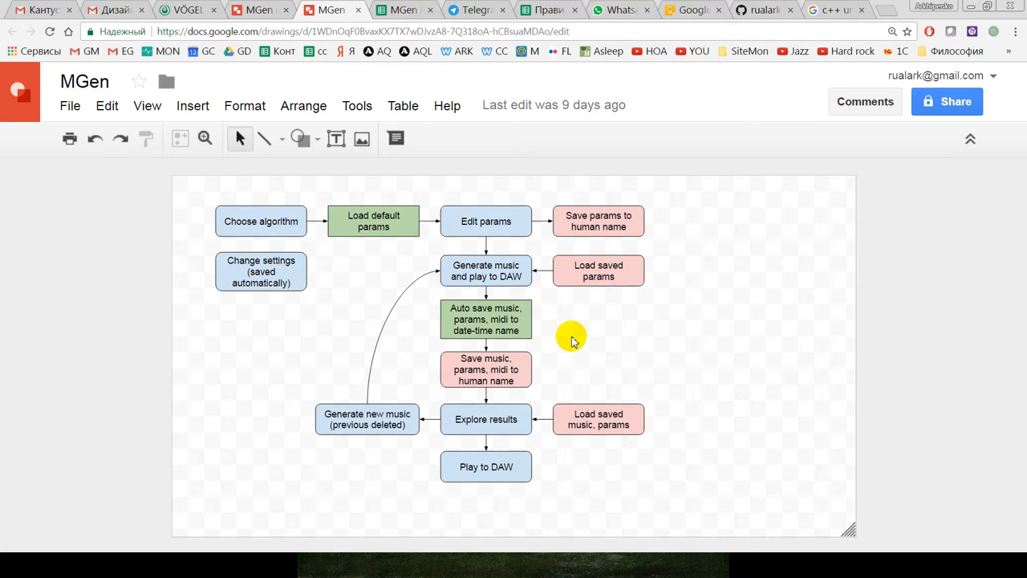
{"action": "mouse_move", "coordinate": [573, 345]}
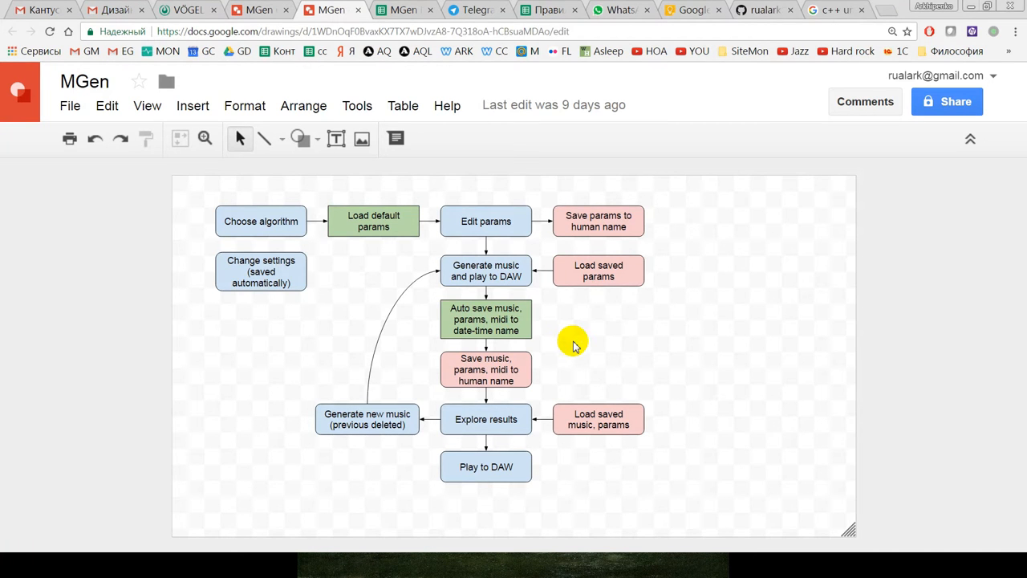
{"action": "mouse_move", "coordinate": [575, 349]}
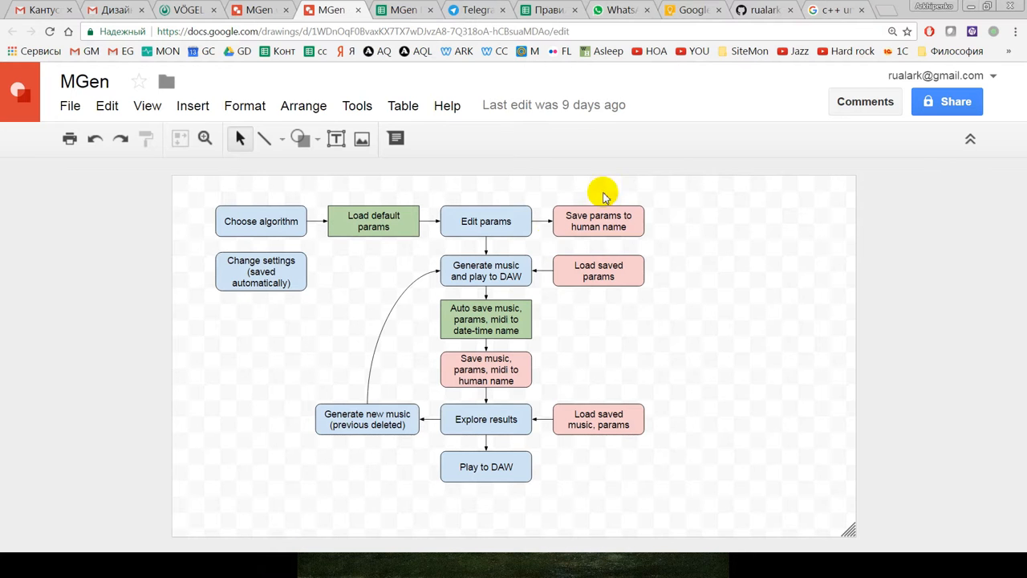
Switch to the MGen releases page on GitHub showing version 1.2.
{"action": "left_click", "coordinate": [758, 9]}
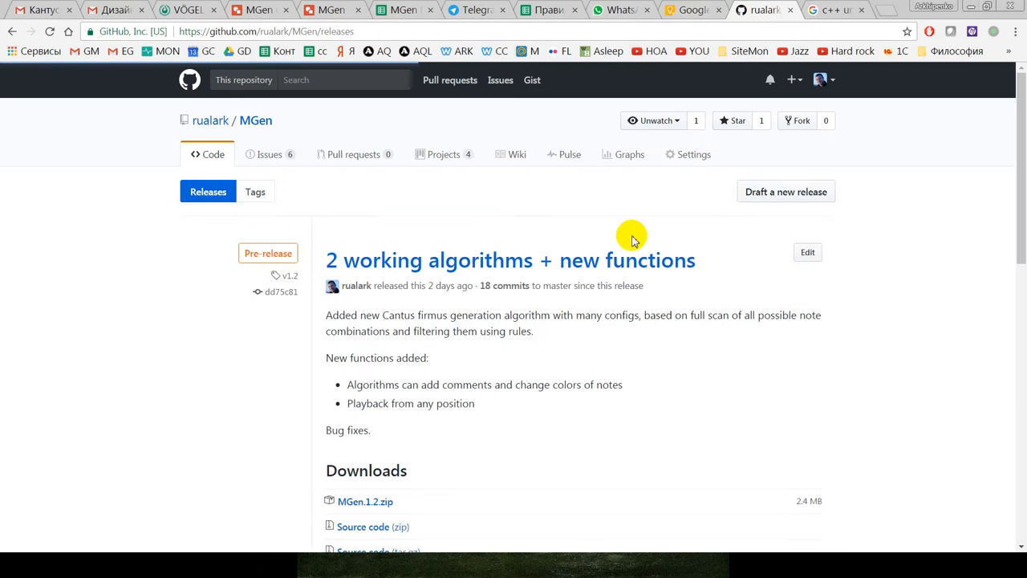
{"action": "mouse_move", "coordinate": [501, 320]}
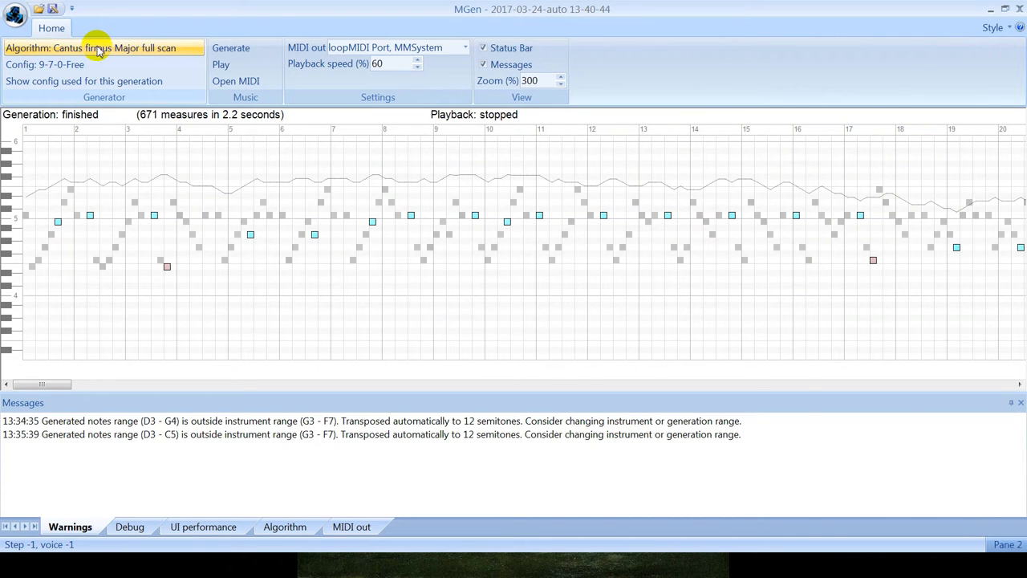
Pick Random solo's Medium and slow config in the algorithm chooser.
{"action": "left_click", "coordinate": [100, 48]}
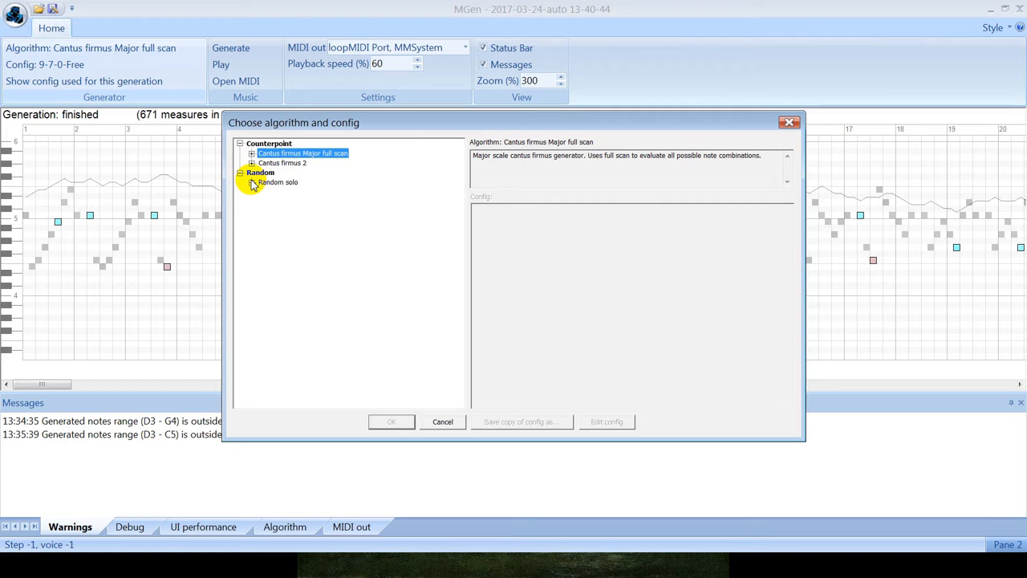
{"action": "left_click", "coordinate": [252, 183]}
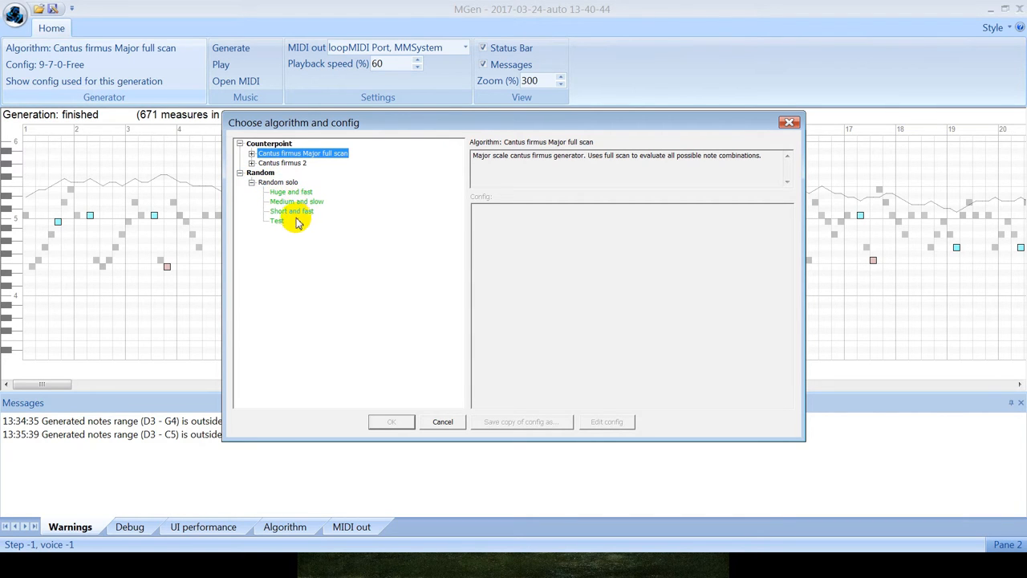
{"action": "mouse_move", "coordinate": [290, 192]}
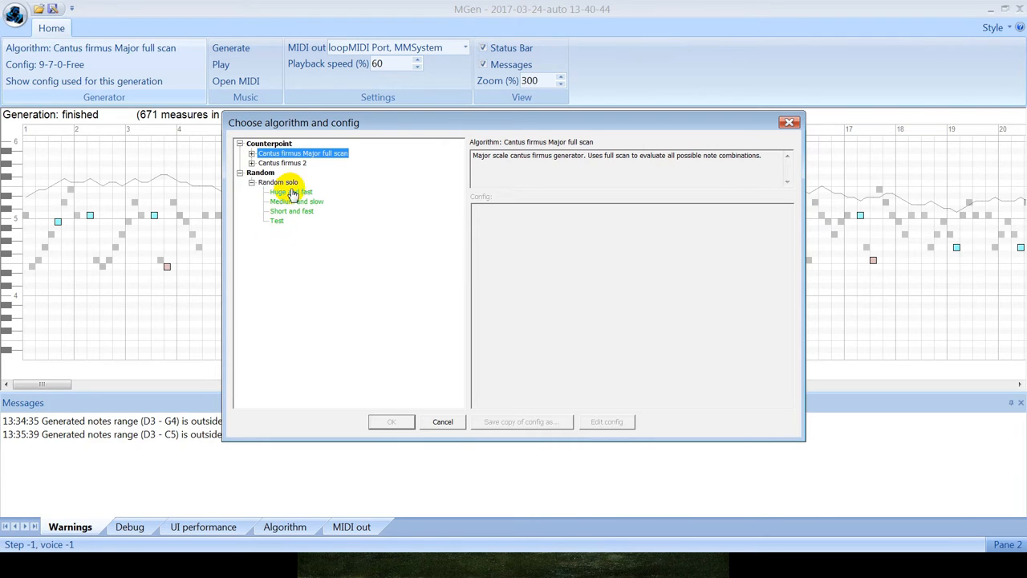
{"action": "left_click", "coordinate": [296, 202]}
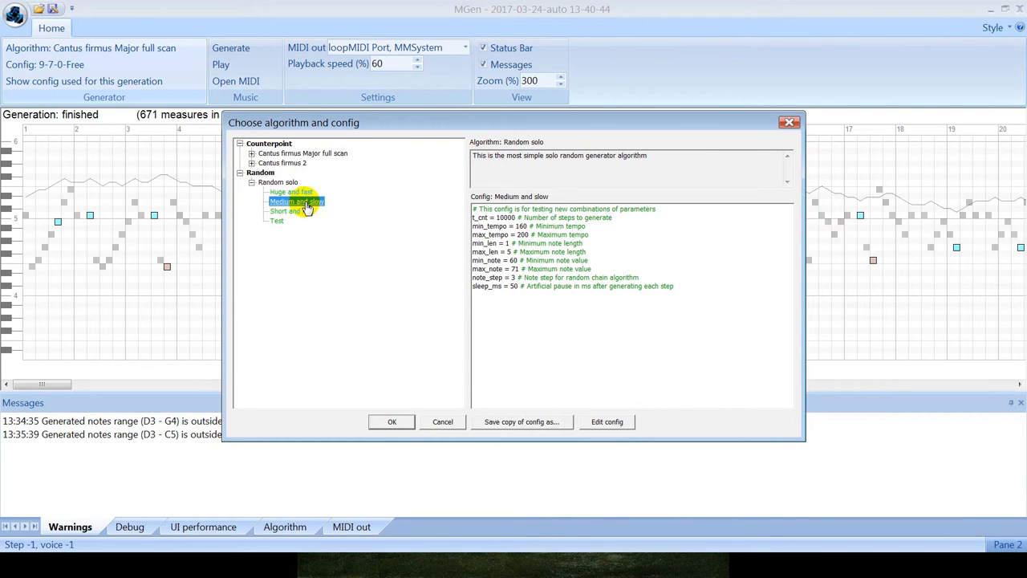
{"action": "mouse_move", "coordinate": [356, 216]}
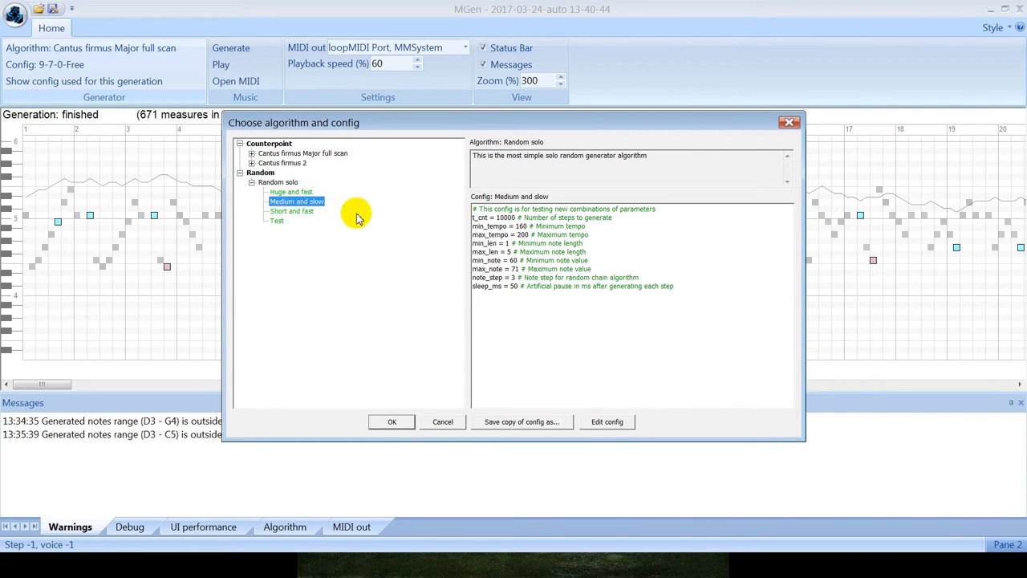
{"action": "mouse_move", "coordinate": [393, 422]}
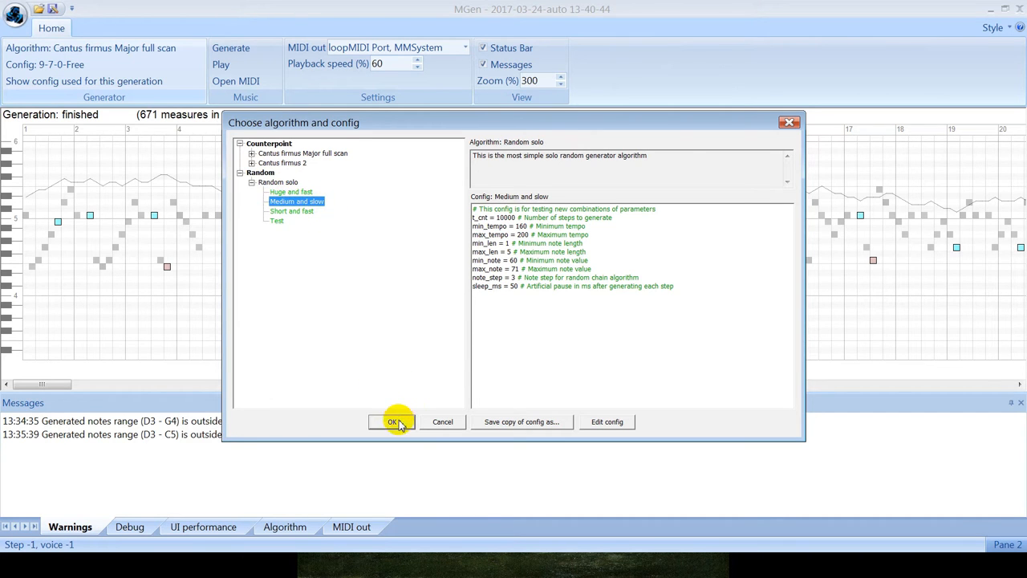
Confirm Medium and slow, then generate and play a melody, stopping at 15 measures.
{"action": "left_click", "coordinate": [392, 421]}
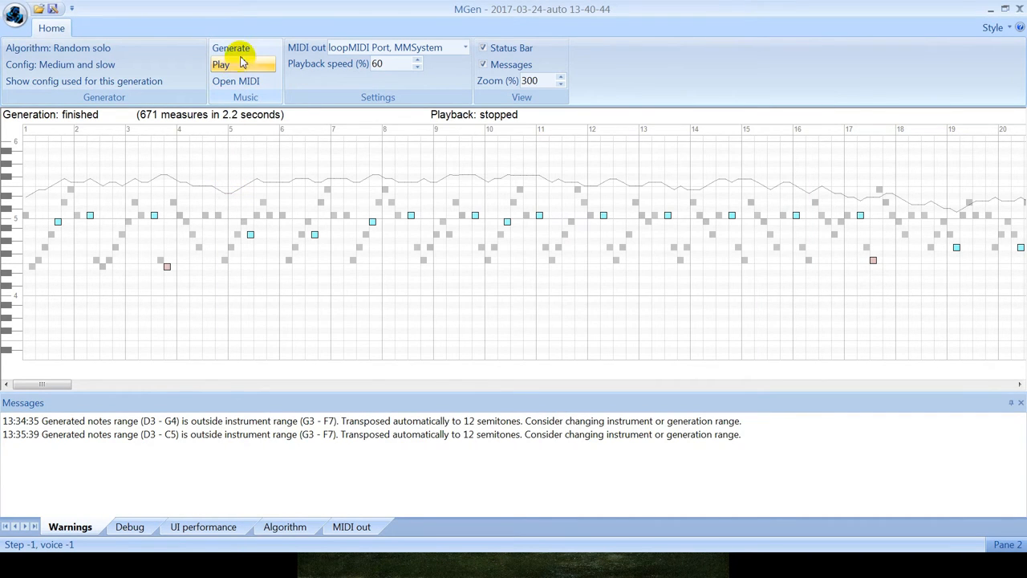
{"action": "left_click", "coordinate": [231, 48]}
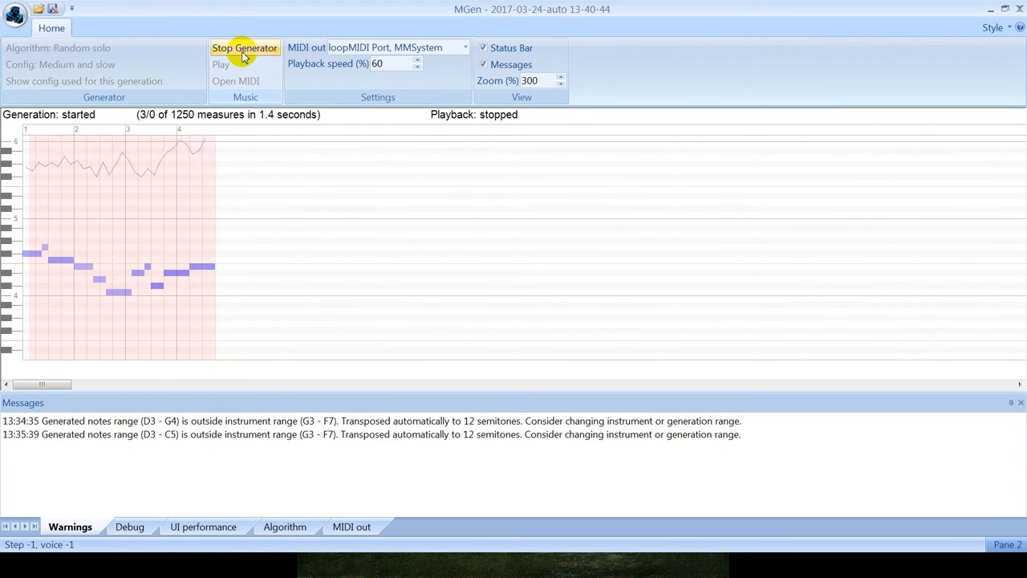
{"action": "left_click", "coordinate": [221, 64]}
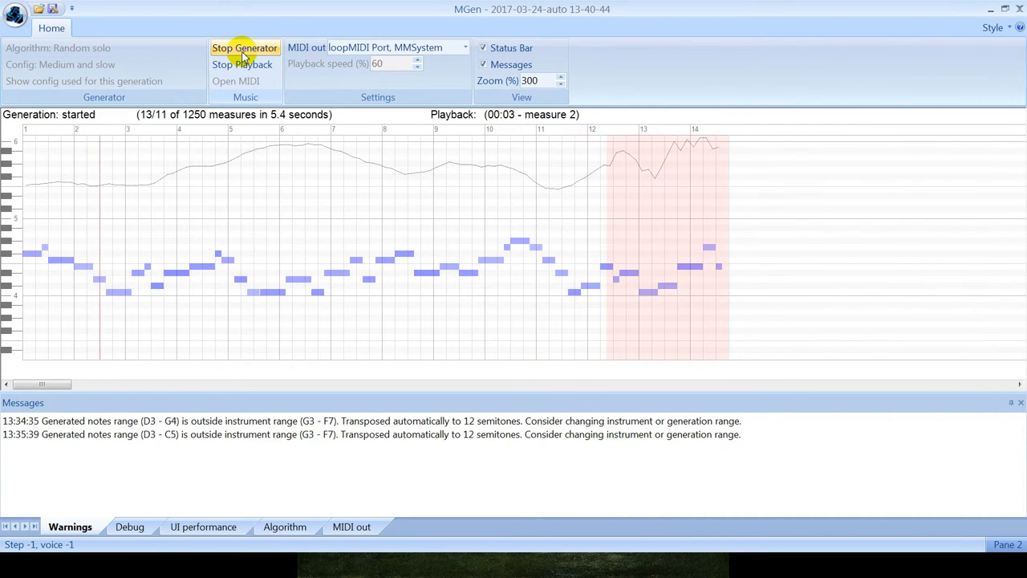
{"action": "left_click", "coordinate": [244, 48]}
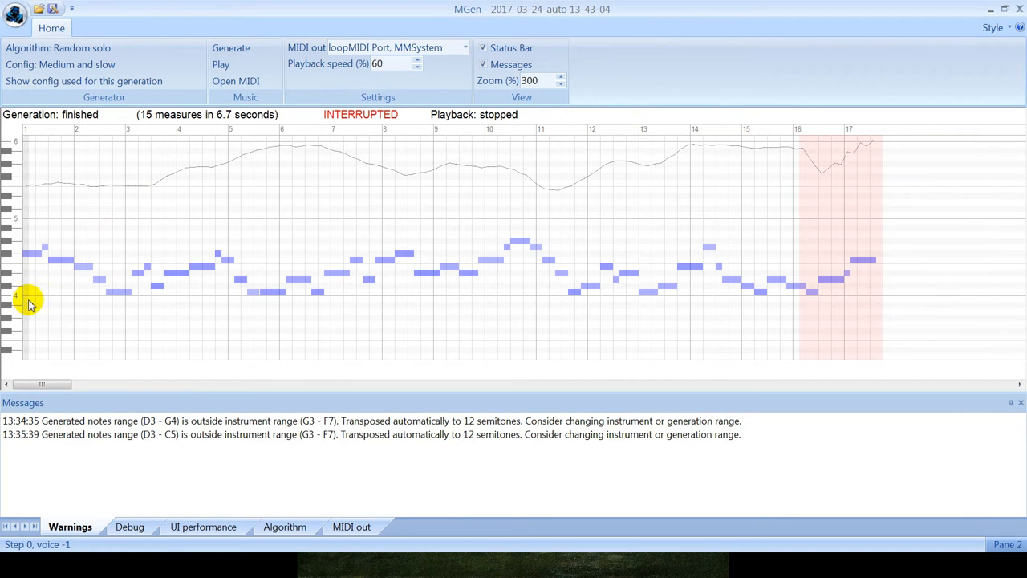
{"action": "mouse_move", "coordinate": [774, 334]}
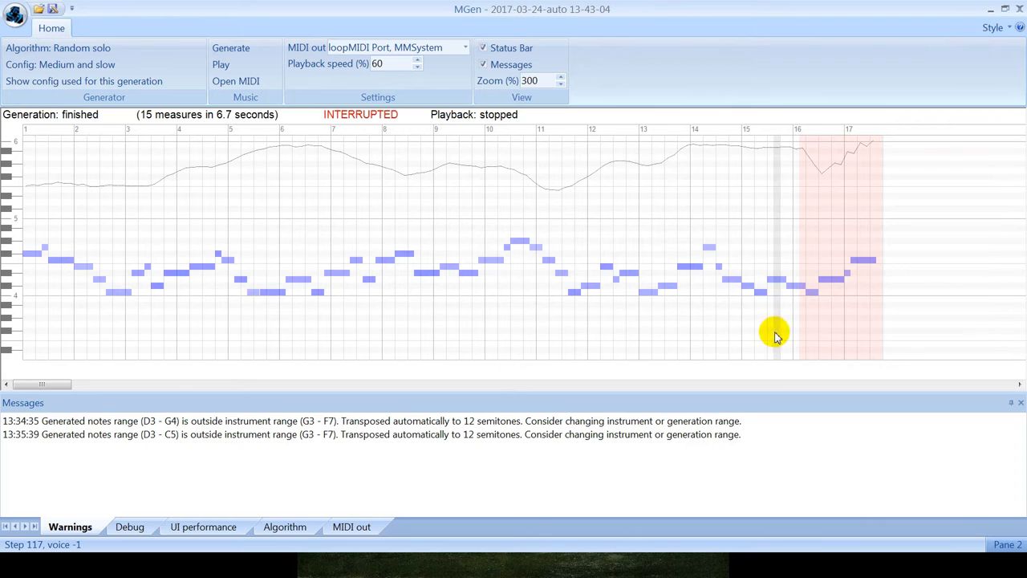
{"action": "mouse_move", "coordinate": [790, 336]}
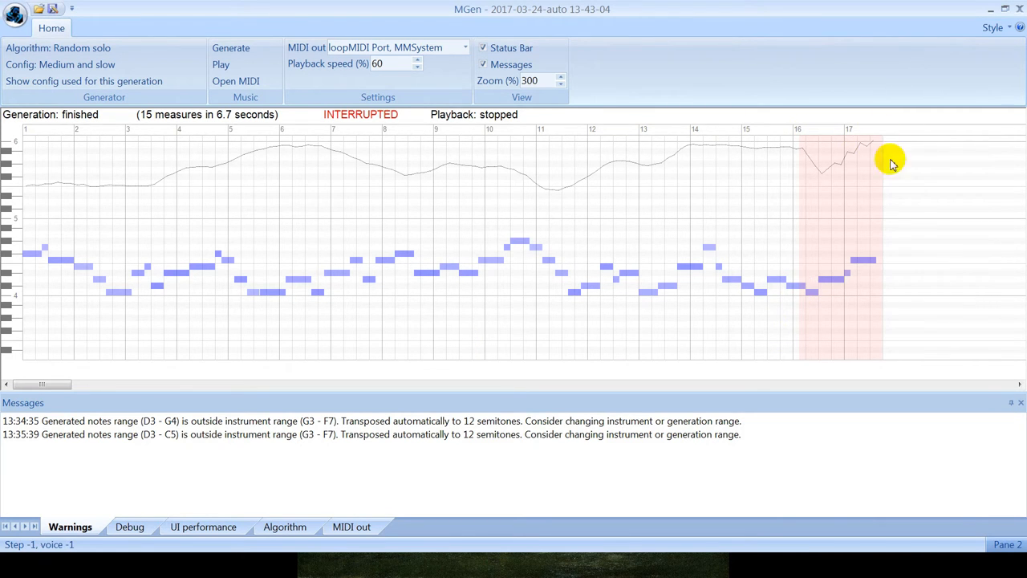
{"action": "mouse_move", "coordinate": [879, 297]}
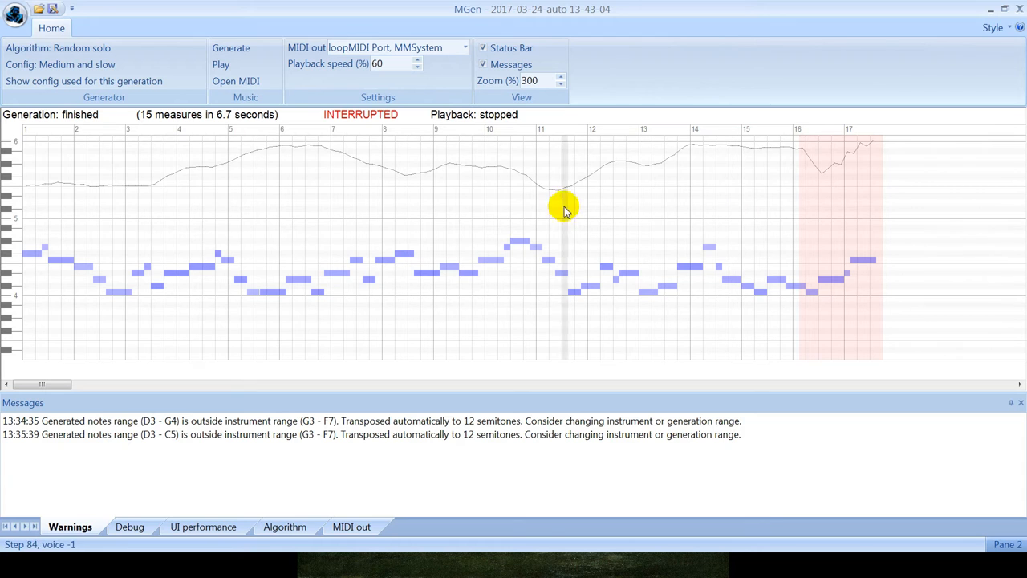
{"action": "mouse_move", "coordinate": [749, 219]}
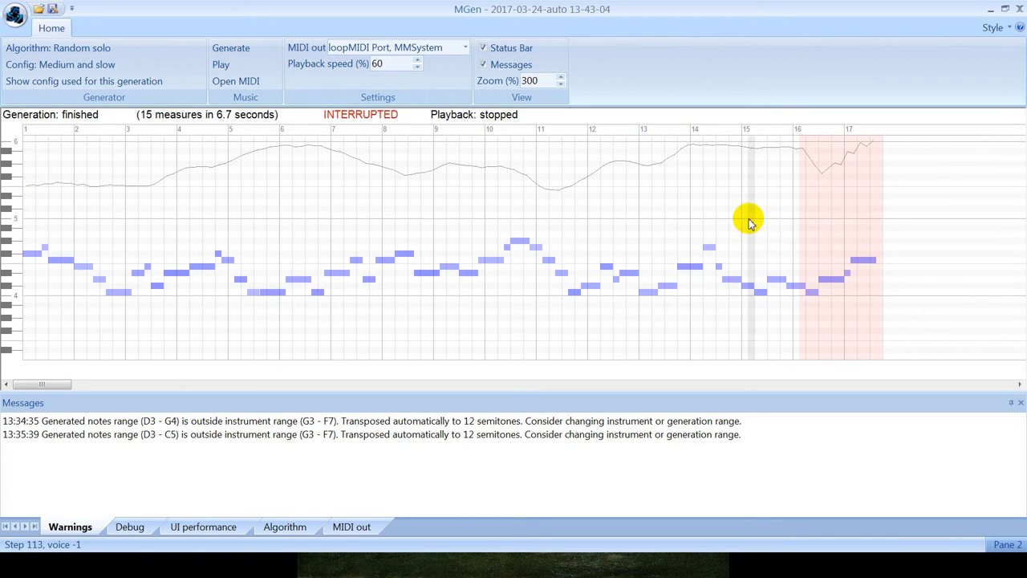
{"action": "mouse_move", "coordinate": [782, 221]}
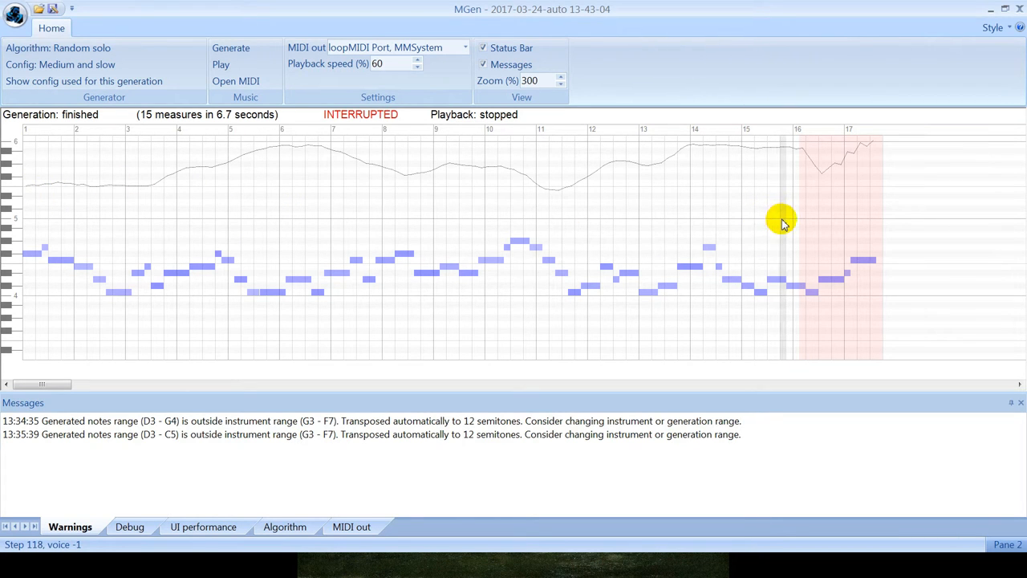
{"action": "mouse_move", "coordinate": [424, 264]}
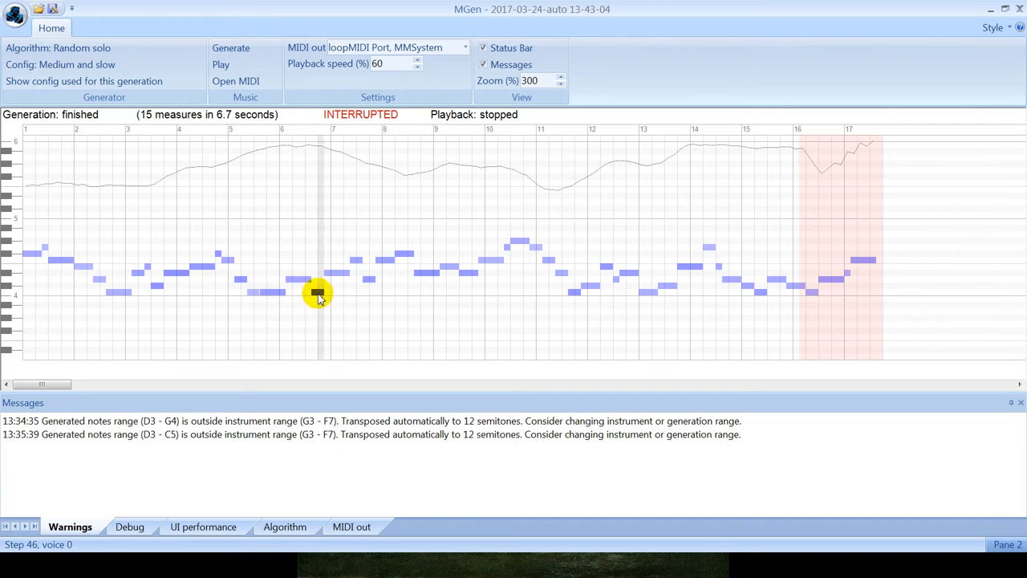
{"action": "mouse_move", "coordinate": [326, 327]}
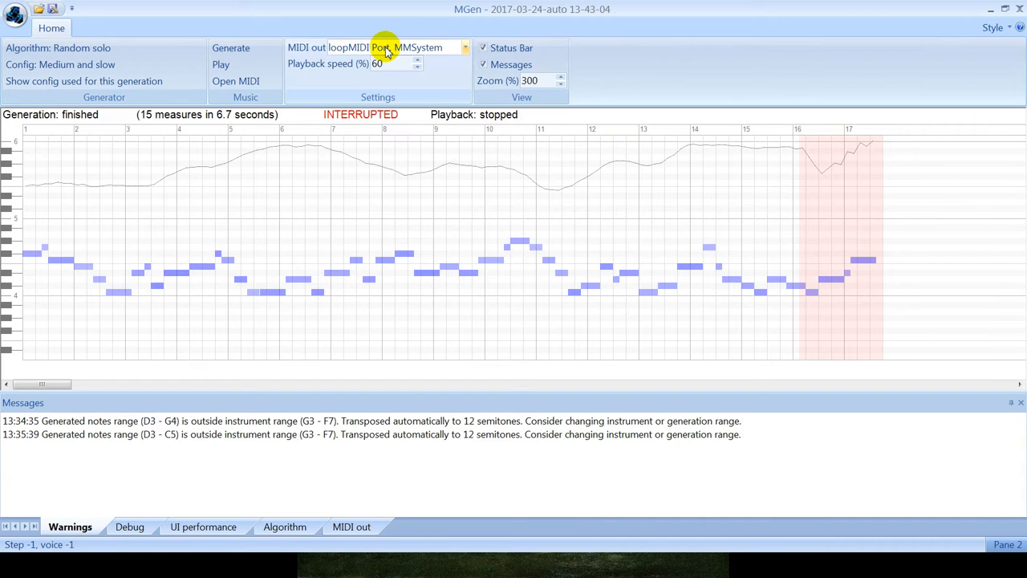
{"action": "mouse_move", "coordinate": [561, 537]}
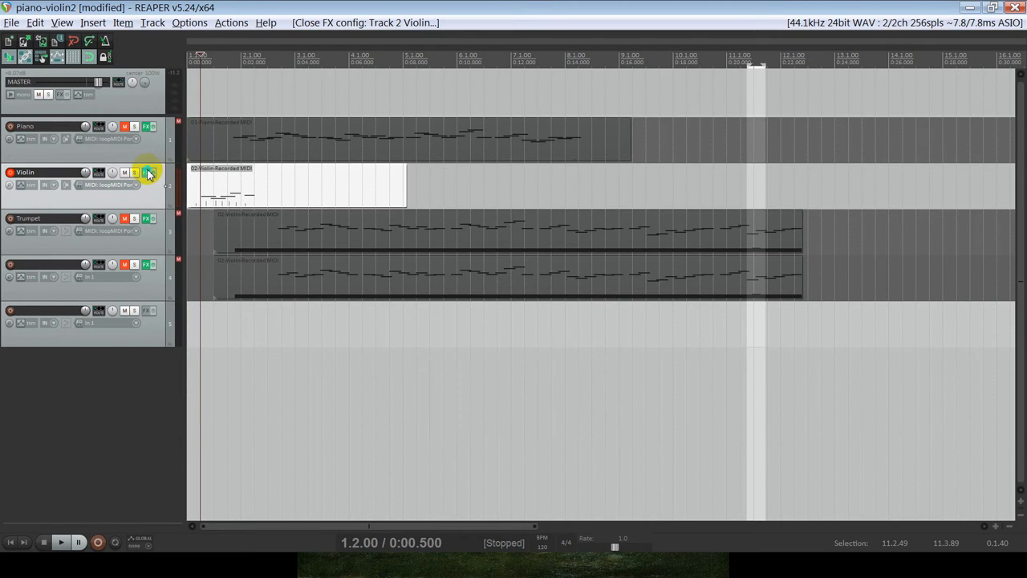
Look over the recorded violin MIDI tracks in the REAPER project.
{"action": "left_click", "coordinate": [147, 174]}
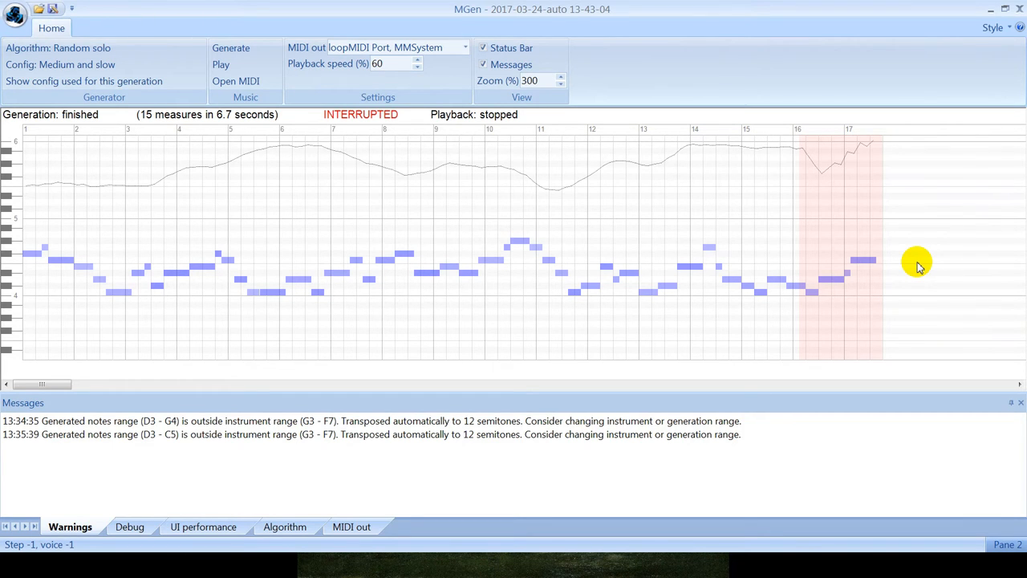
Open the generated melody via Open MIDI, accepting the default import settings.
{"action": "left_click", "coordinate": [277, 325]}
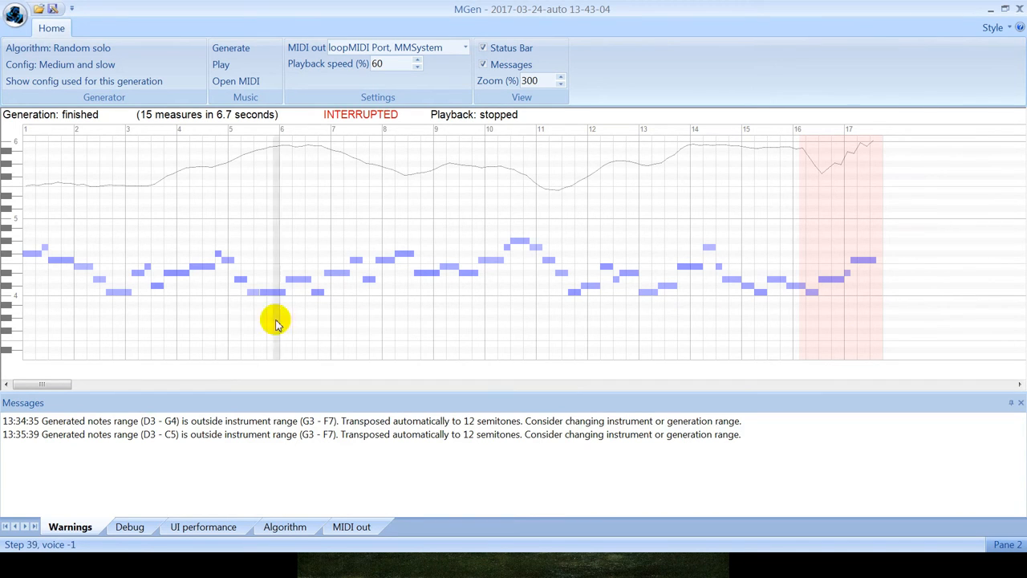
{"action": "mouse_move", "coordinate": [826, 261]}
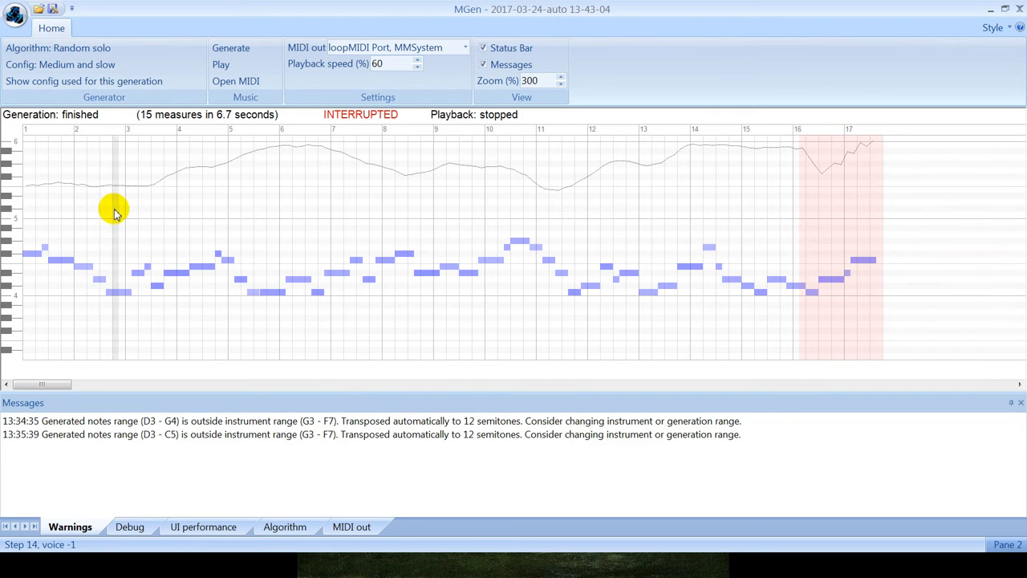
{"action": "mouse_move", "coordinate": [225, 337]}
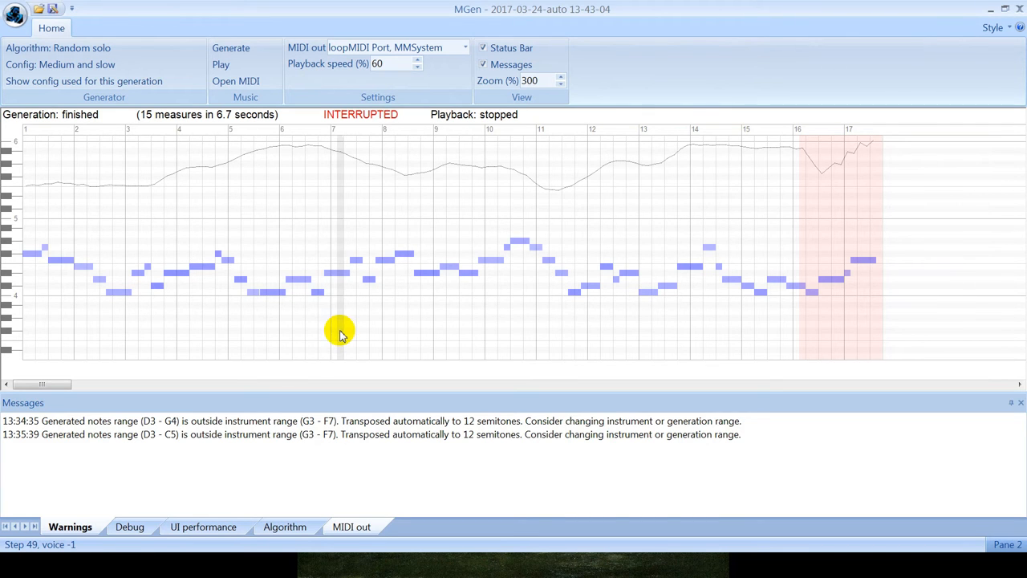
{"action": "left_click", "coordinate": [52, 9]}
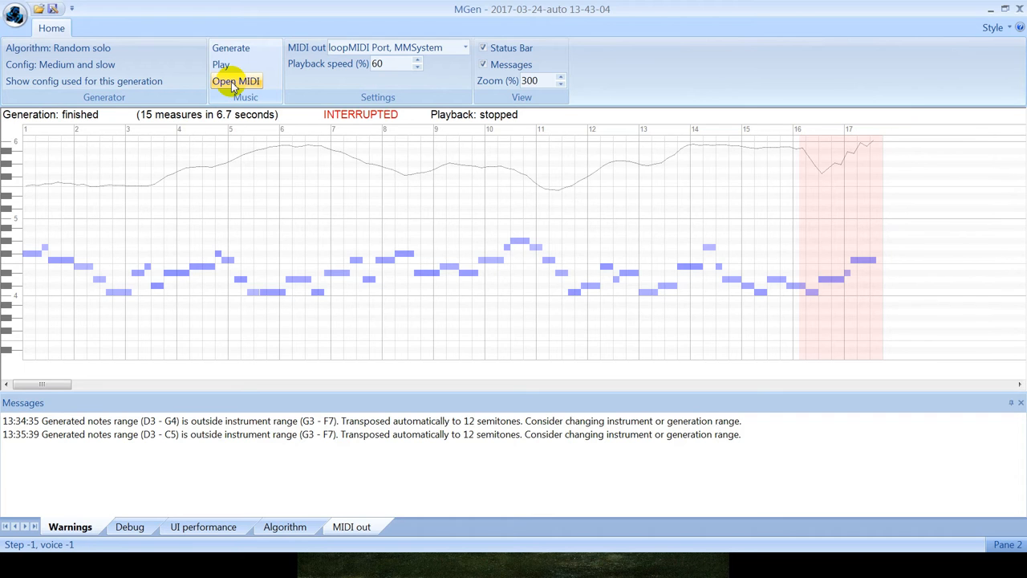
{"action": "left_click", "coordinate": [236, 81]}
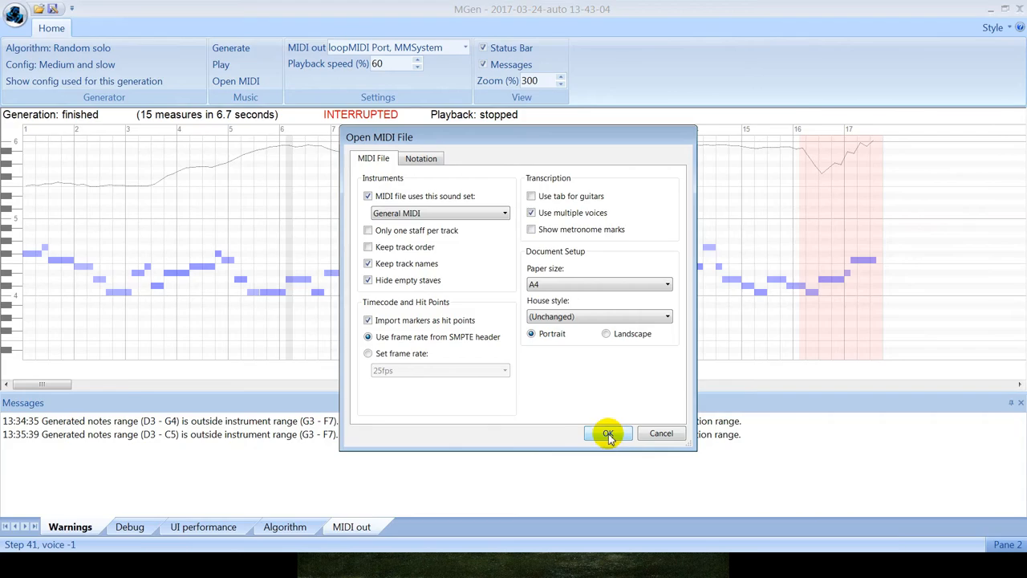
{"action": "left_click", "coordinate": [607, 434]}
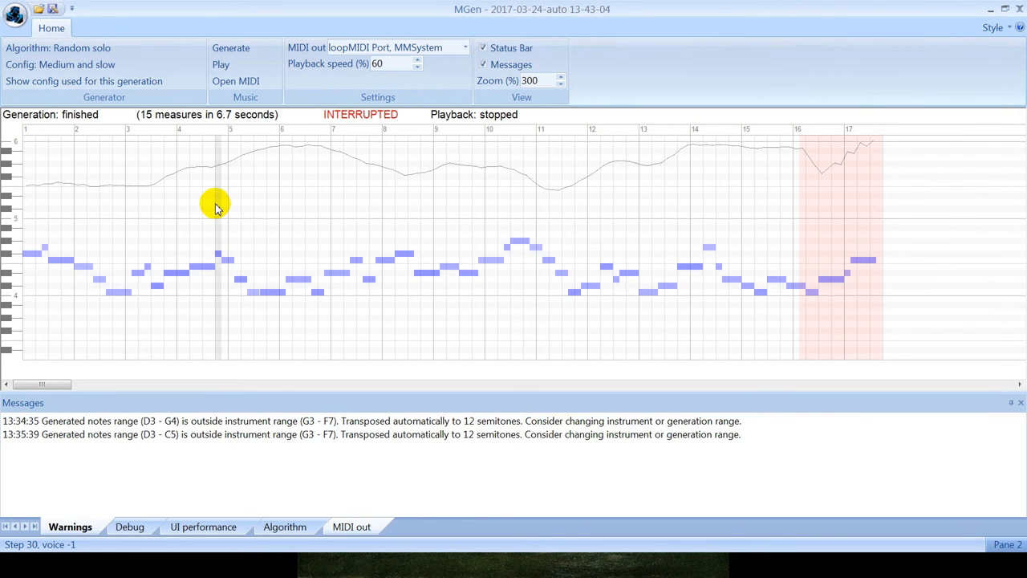
{"action": "mouse_move", "coordinate": [30, 245]}
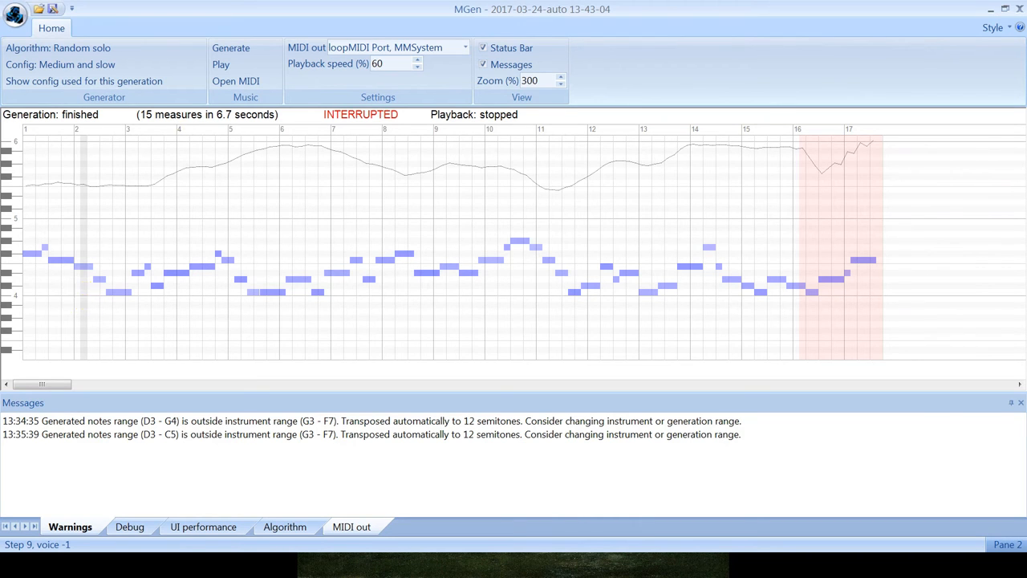
{"action": "mouse_move", "coordinate": [87, 297]}
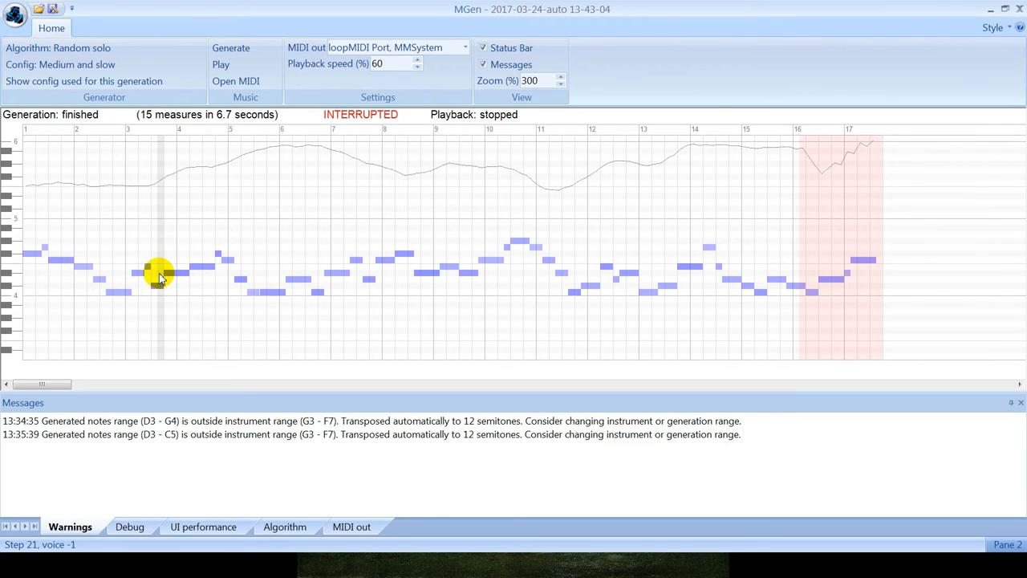
{"action": "mouse_move", "coordinate": [164, 301]}
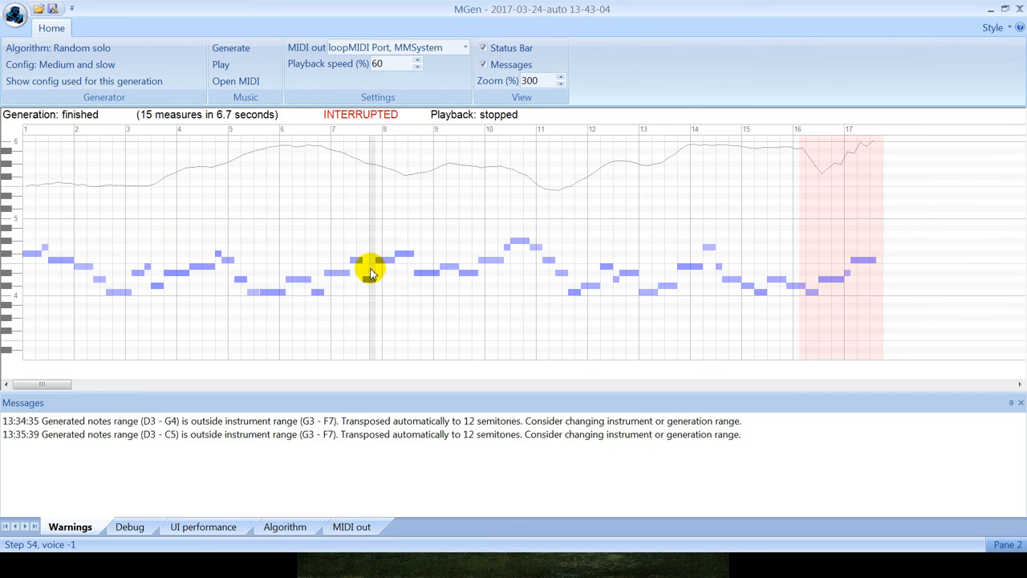
{"action": "mouse_move", "coordinate": [371, 250]}
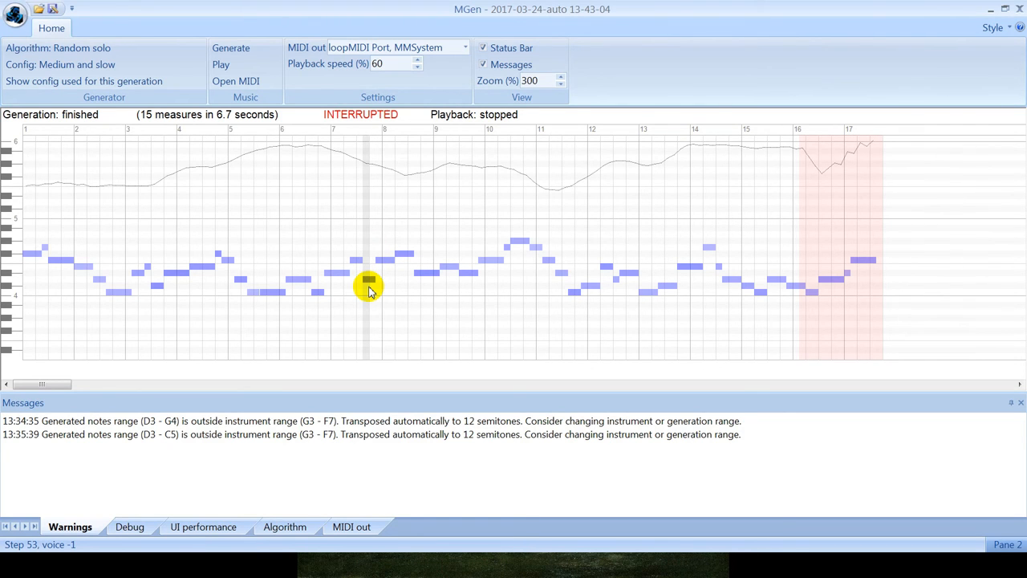
{"action": "mouse_move", "coordinate": [370, 289]}
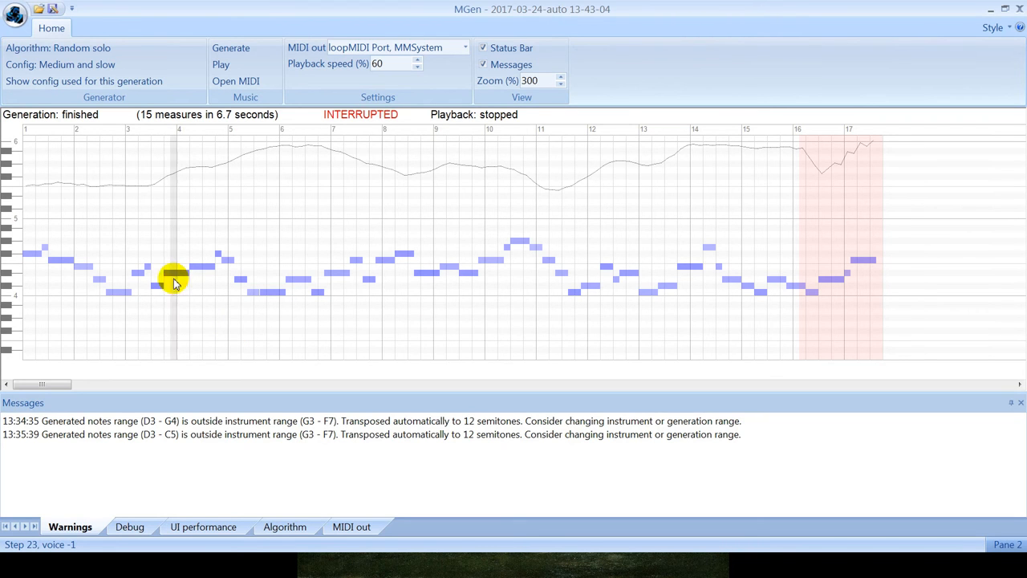
Inspect note D#4's information, then view the debug and algorithm message logs.
{"action": "left_click", "coordinate": [175, 272]}
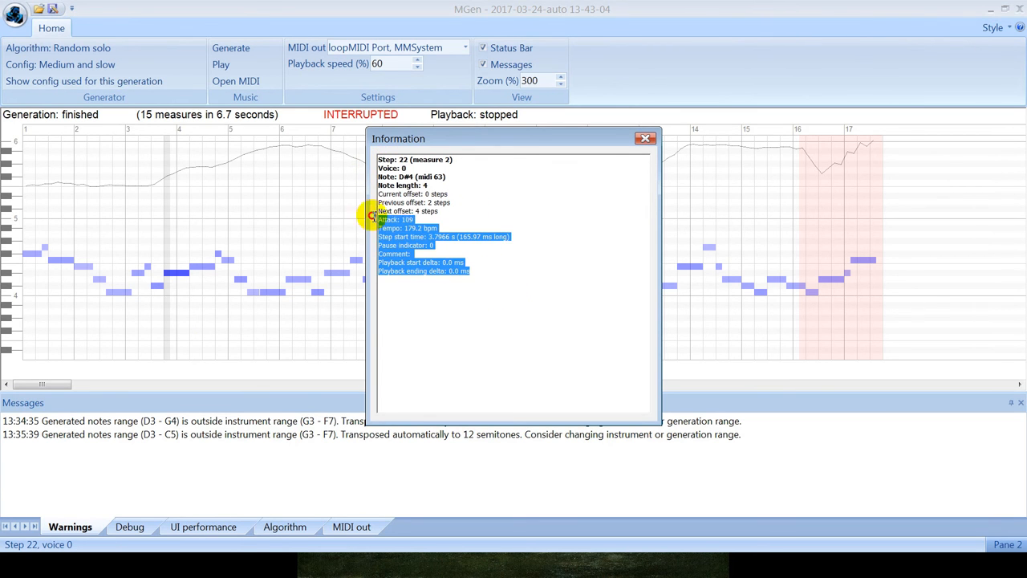
{"action": "left_click", "coordinate": [645, 137]}
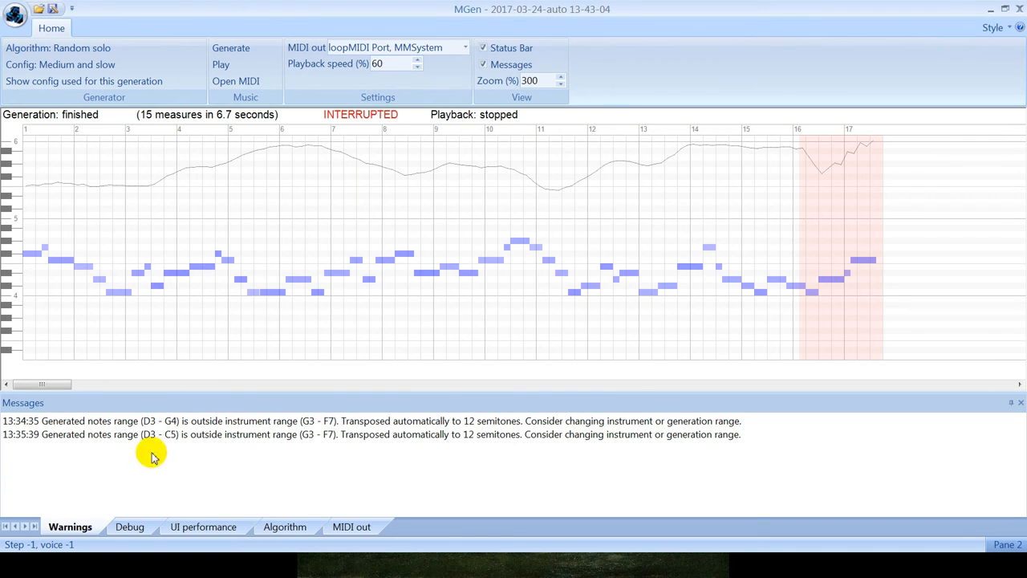
{"action": "left_click", "coordinate": [129, 527]}
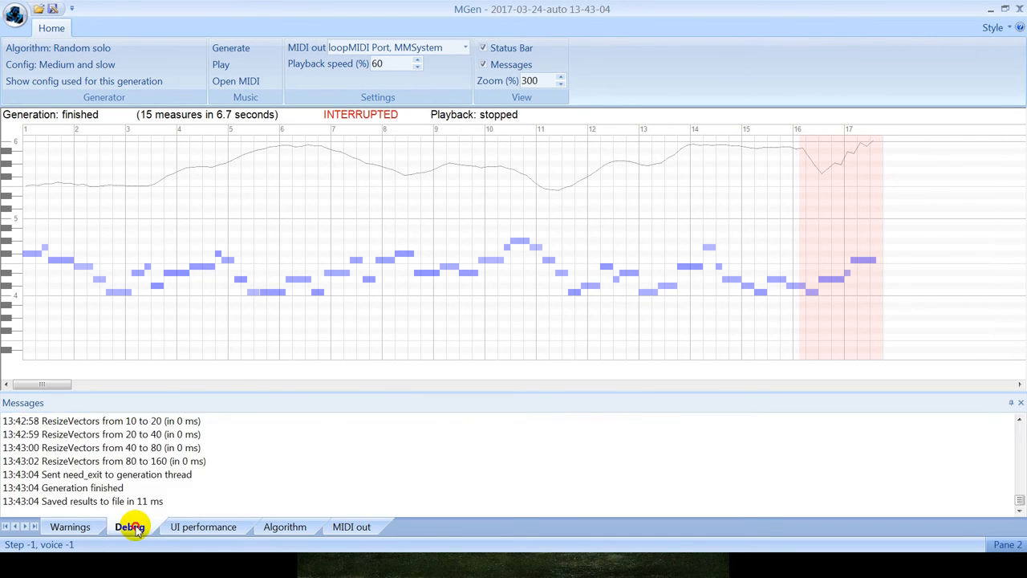
{"action": "left_click", "coordinate": [285, 526]}
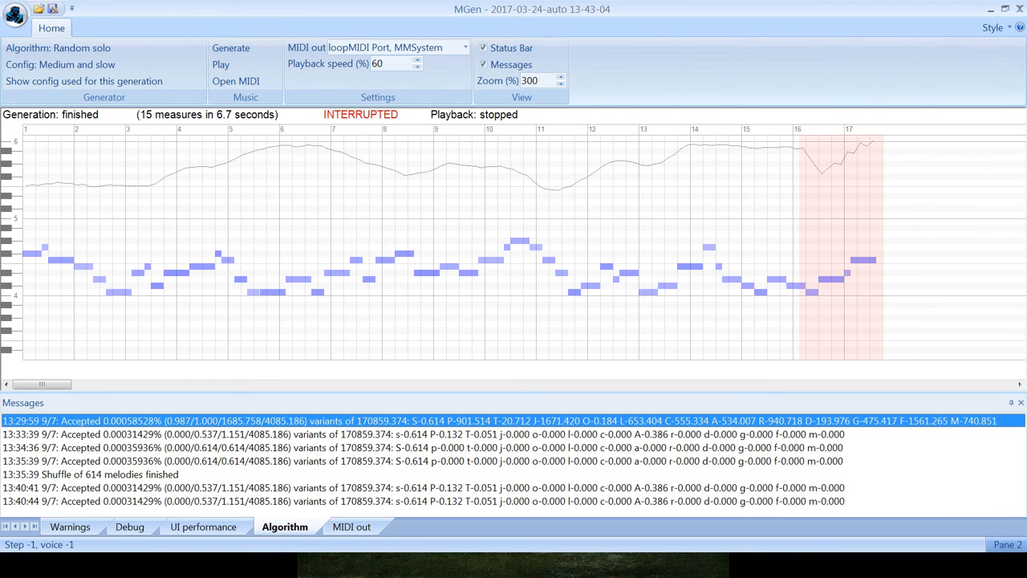
{"action": "left_click", "coordinate": [59, 64]}
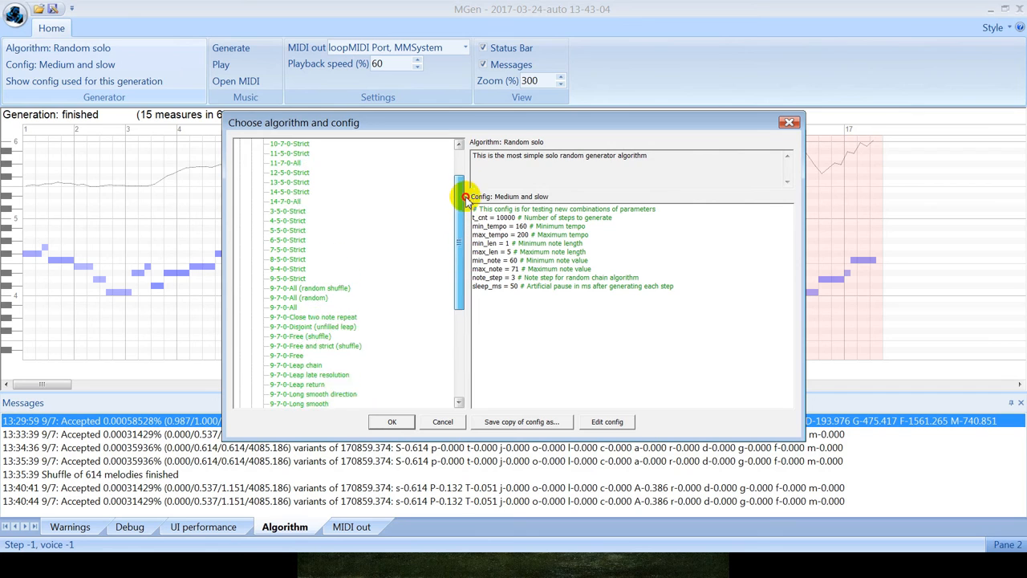
Select Cantus firmus Major full scan with the 9-7-0-Free config and confirm.
{"action": "left_click", "coordinate": [304, 153]}
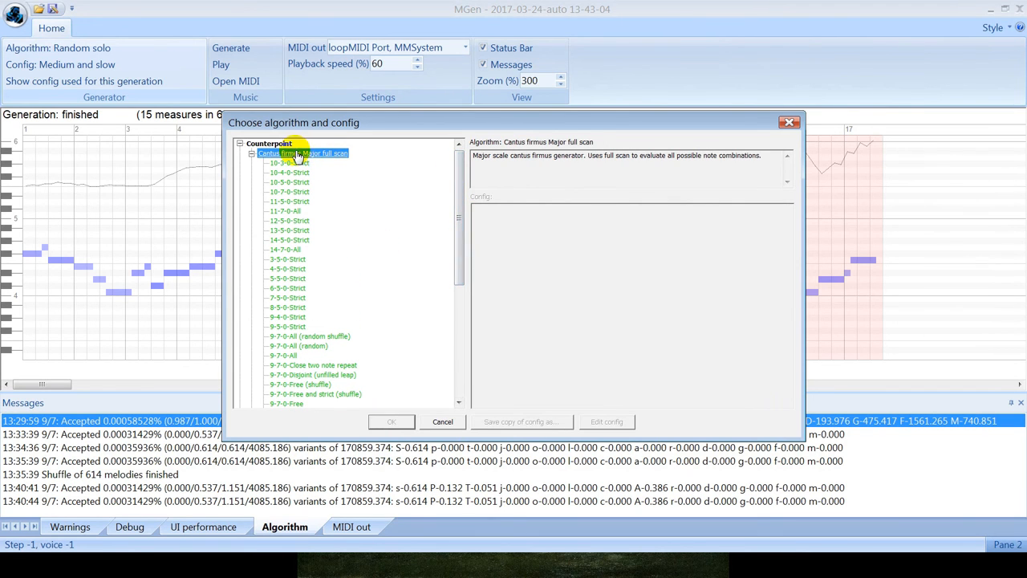
{"action": "mouse_move", "coordinate": [361, 193]}
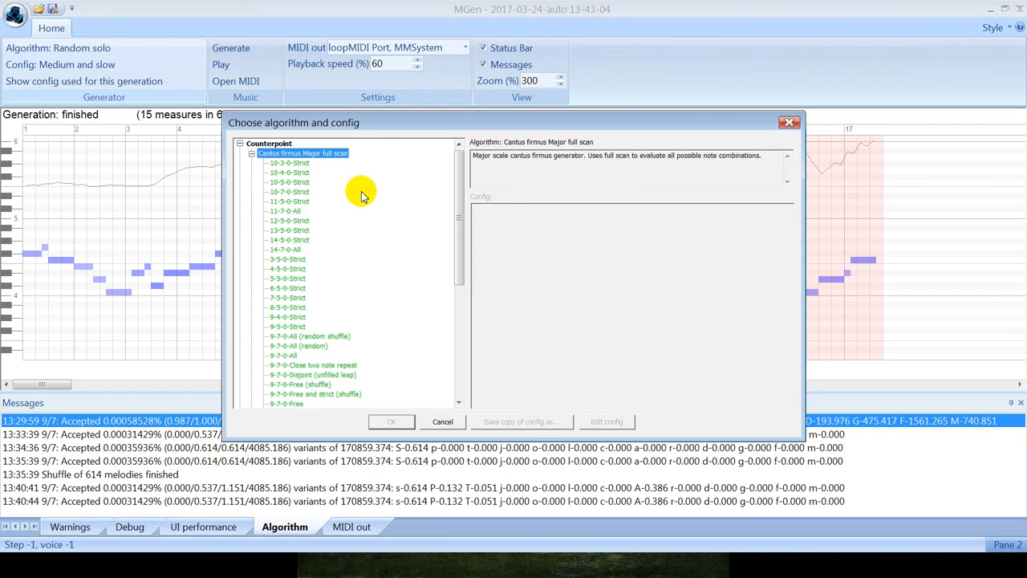
{"action": "scroll", "scroll_direction": "down", "scroll_amount": 3}
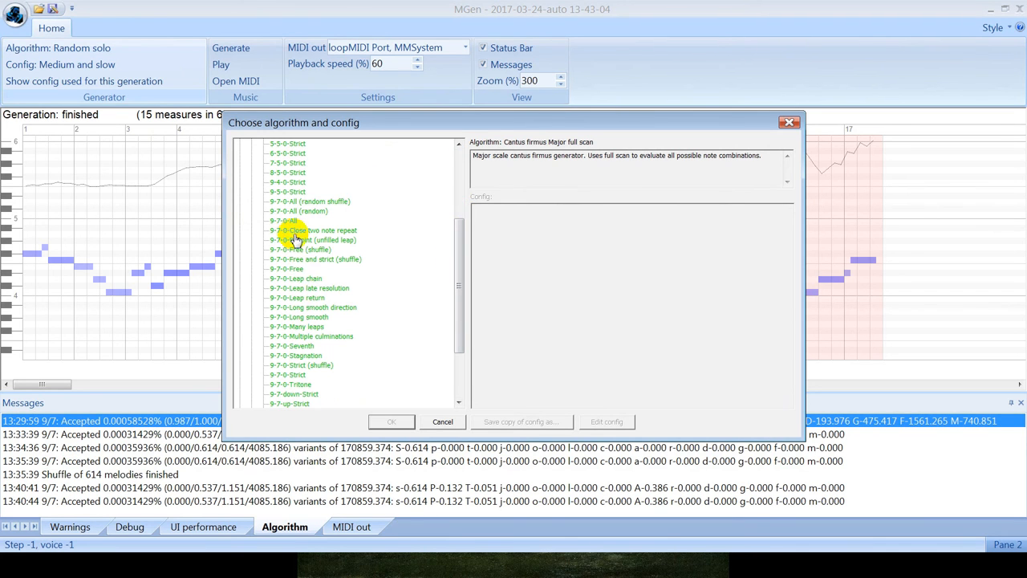
{"action": "left_click", "coordinate": [285, 268]}
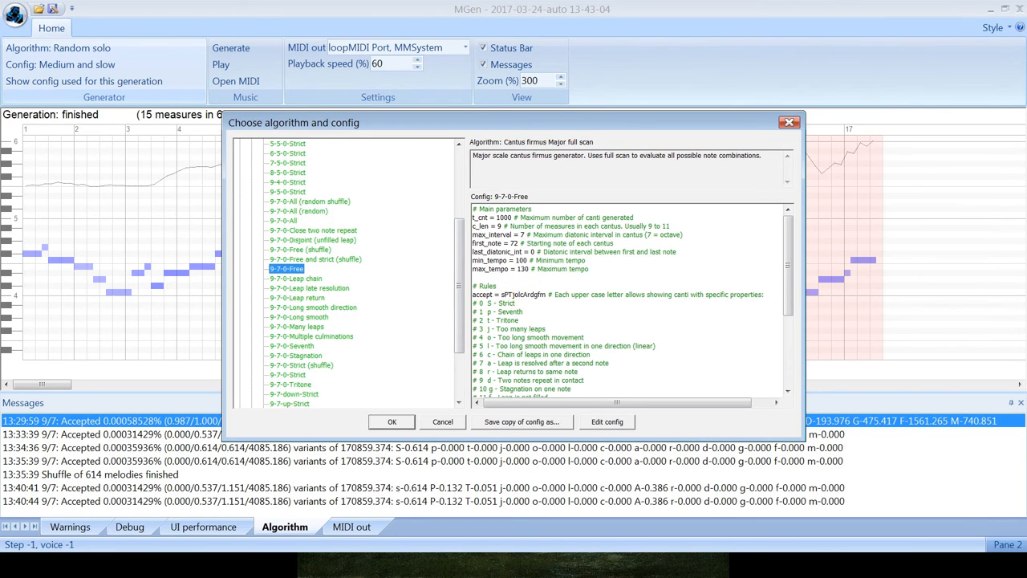
{"action": "left_click", "coordinate": [392, 421]}
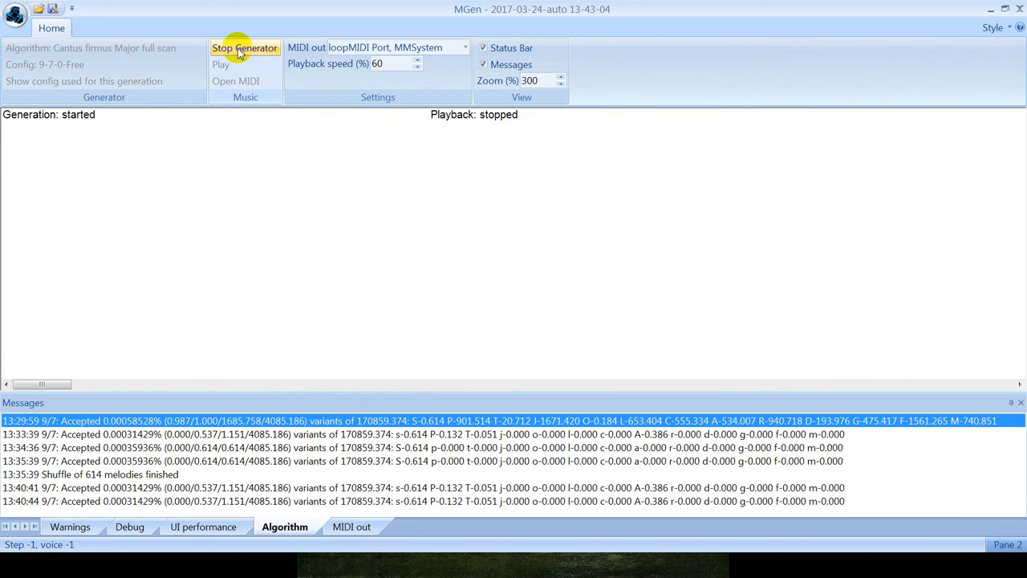
Run the cantus firmus generation, stop it at 671 measures, and stop playback.
{"action": "left_click", "coordinate": [220, 65]}
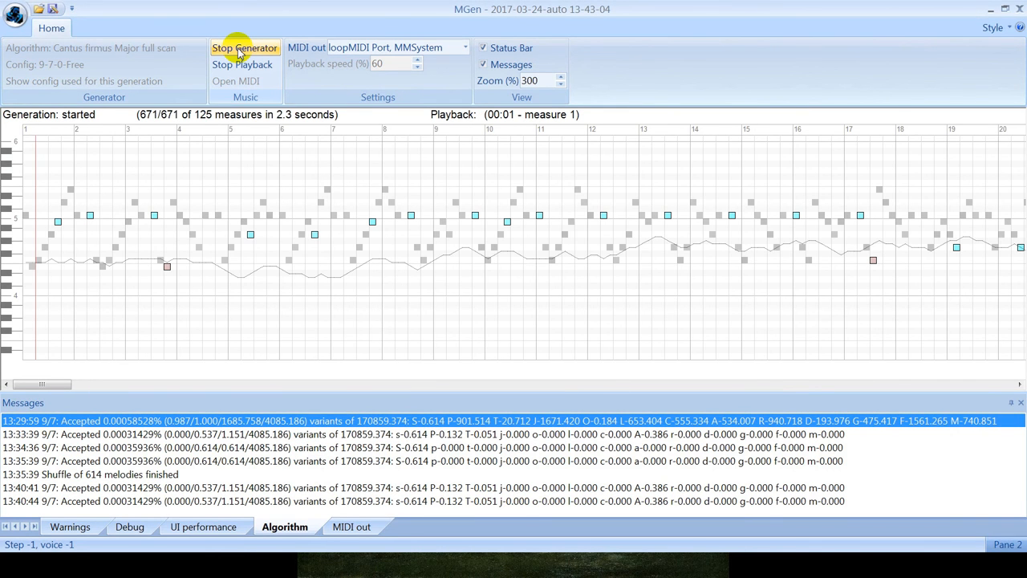
{"action": "left_click", "coordinate": [245, 48]}
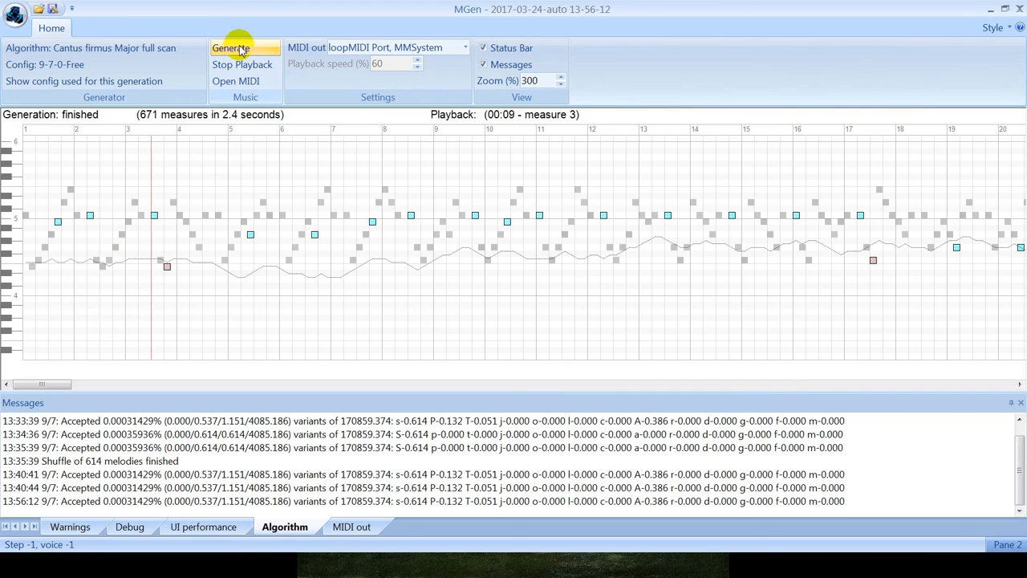
{"action": "left_click", "coordinate": [242, 65]}
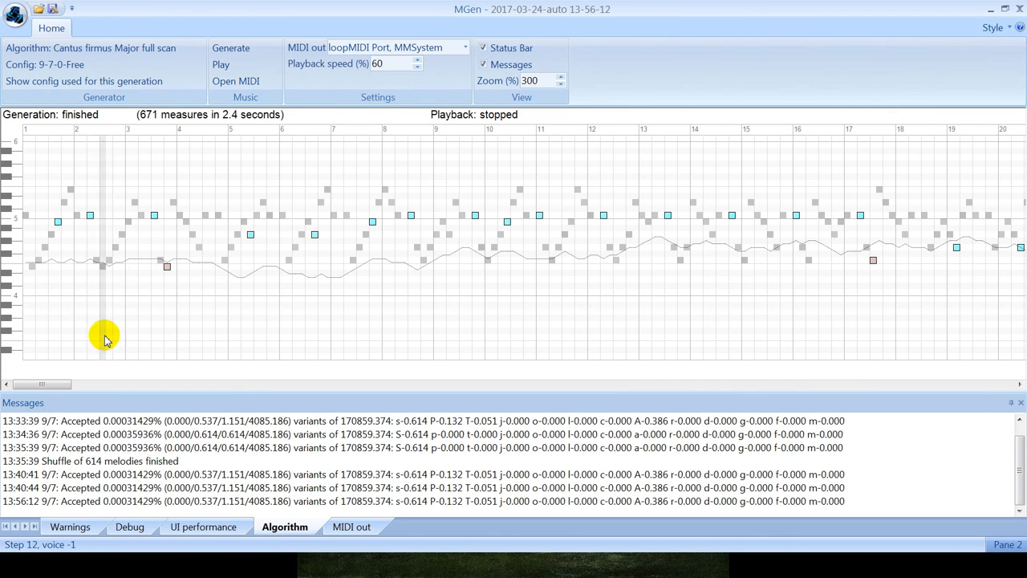
{"action": "left_click_drag", "start_coordinate": [40, 385], "coordinate": [141, 385]}
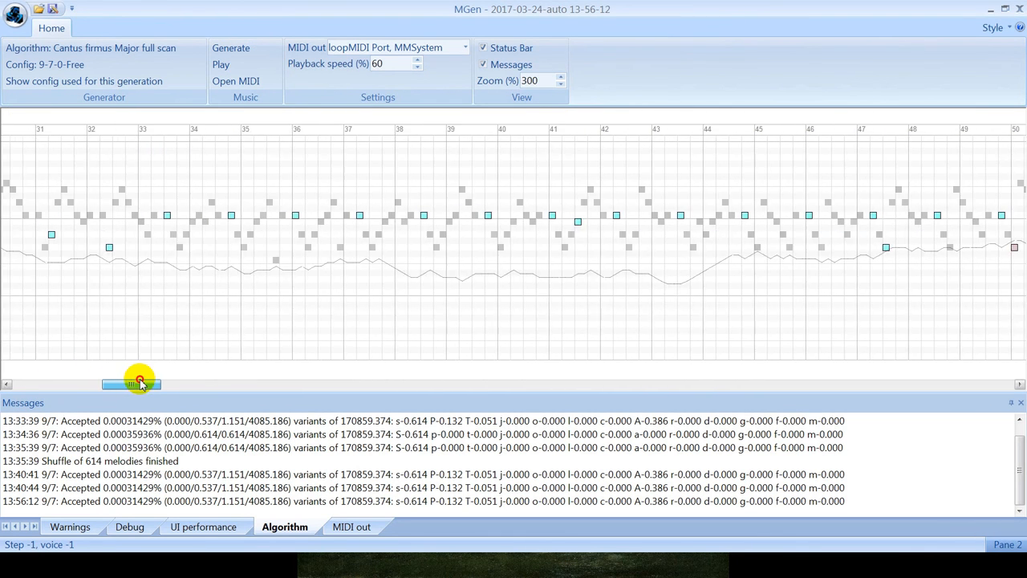
{"action": "left_click_drag", "start_coordinate": [133, 383], "coordinate": [44, 383]}
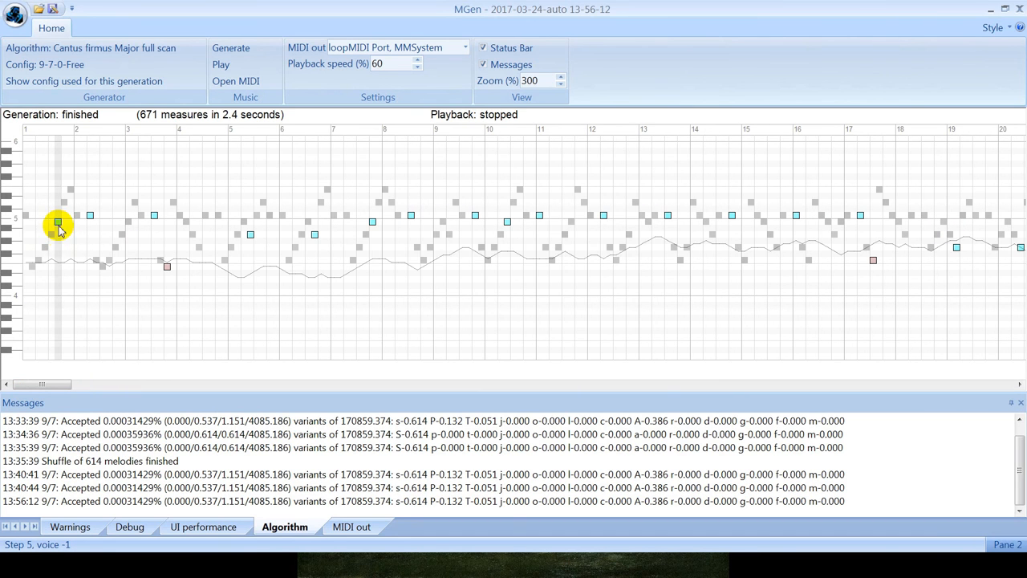
{"action": "left_click", "coordinate": [58, 222]}
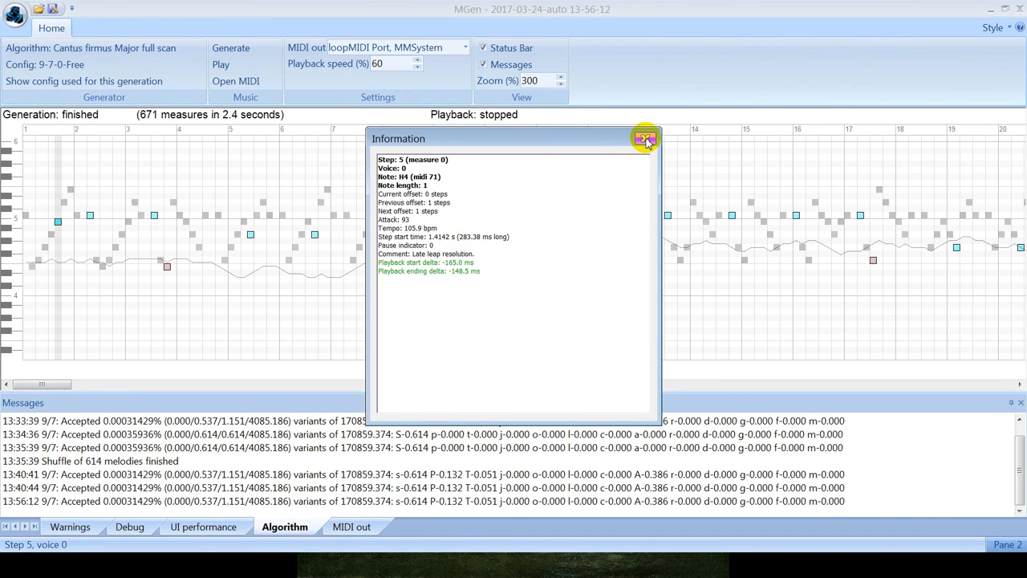
{"action": "left_click", "coordinate": [646, 138]}
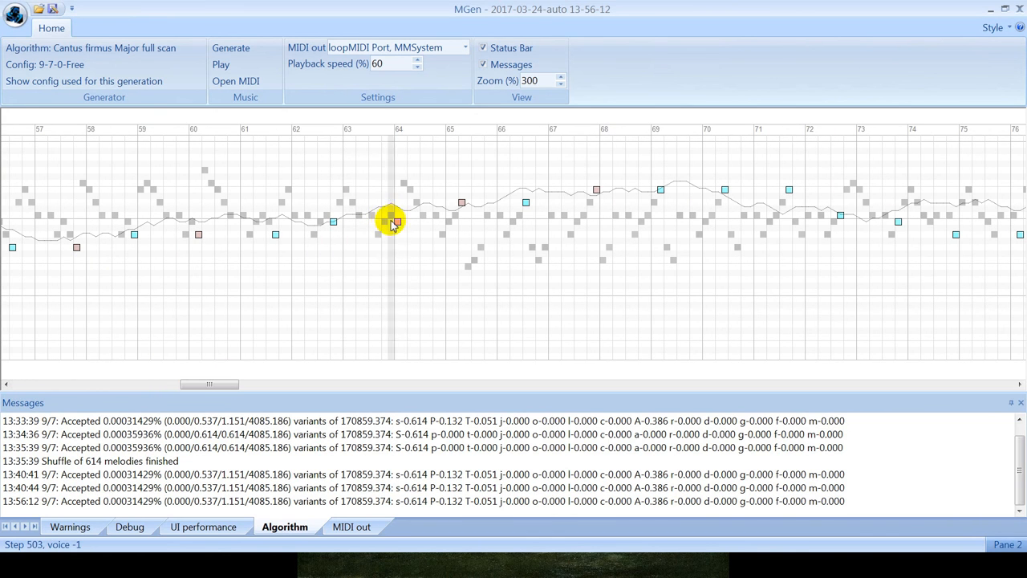
{"action": "left_click", "coordinate": [395, 222]}
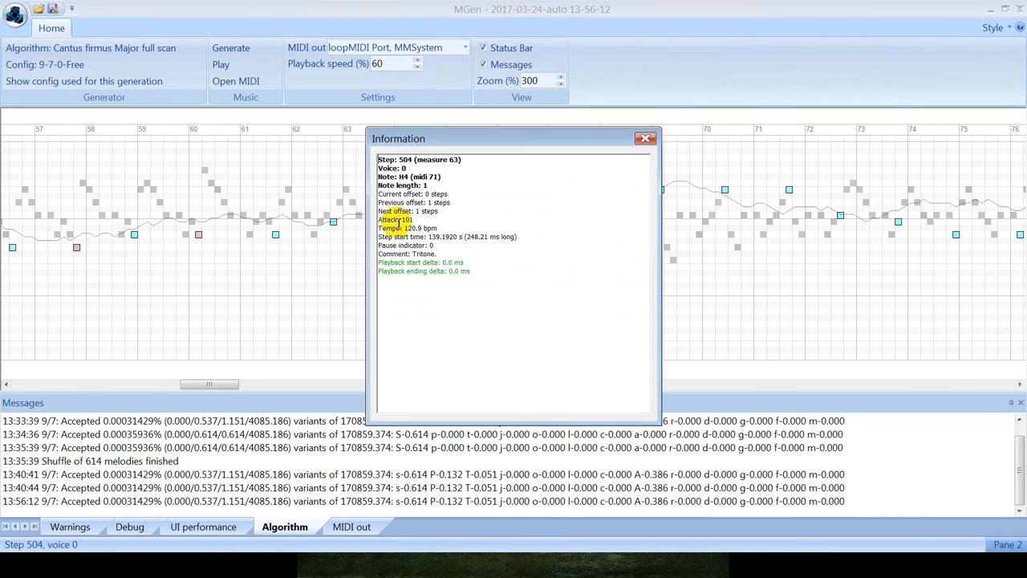
{"action": "left_click", "coordinate": [645, 137]}
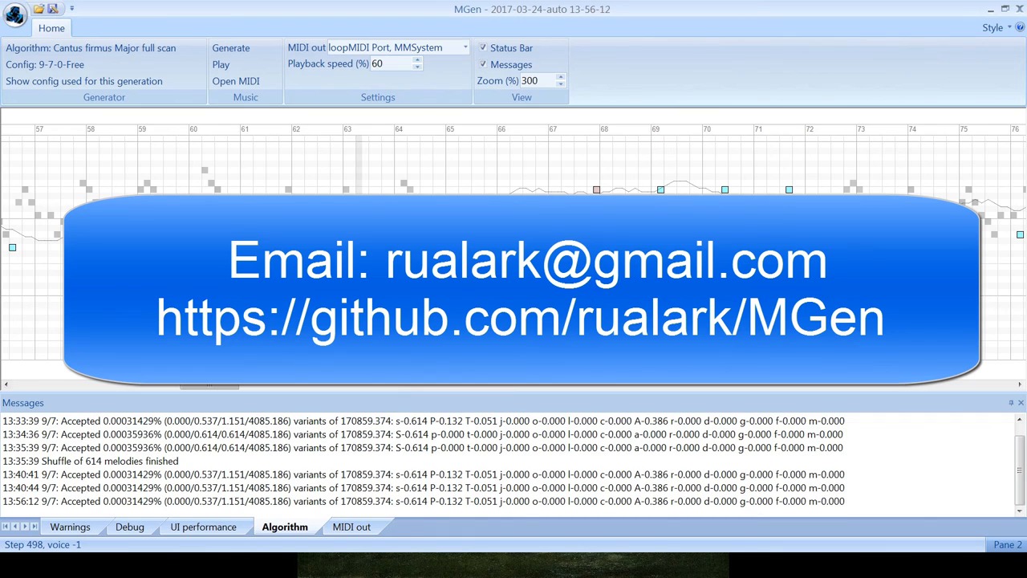